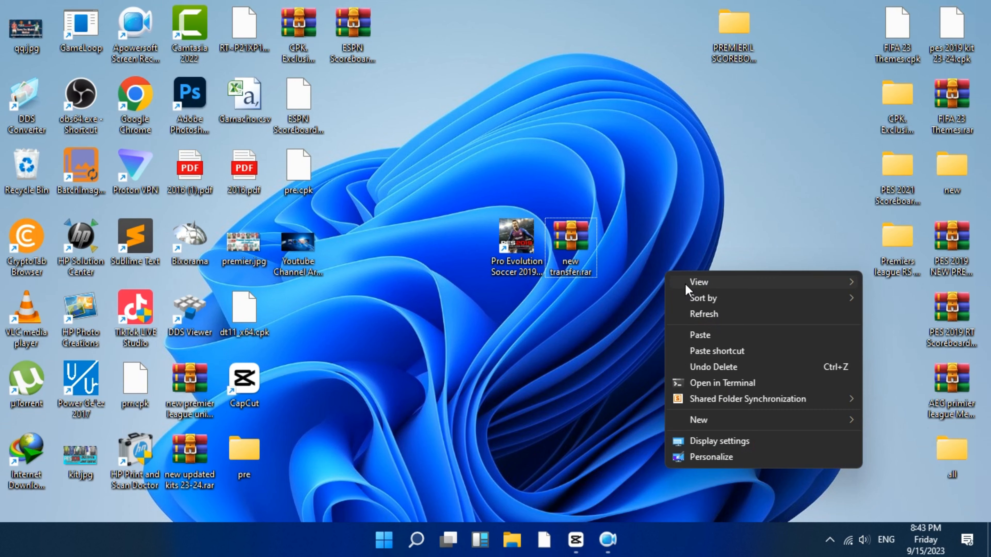
Check the properties and size of new transfer.rar on the desktop
left_click(703, 272)
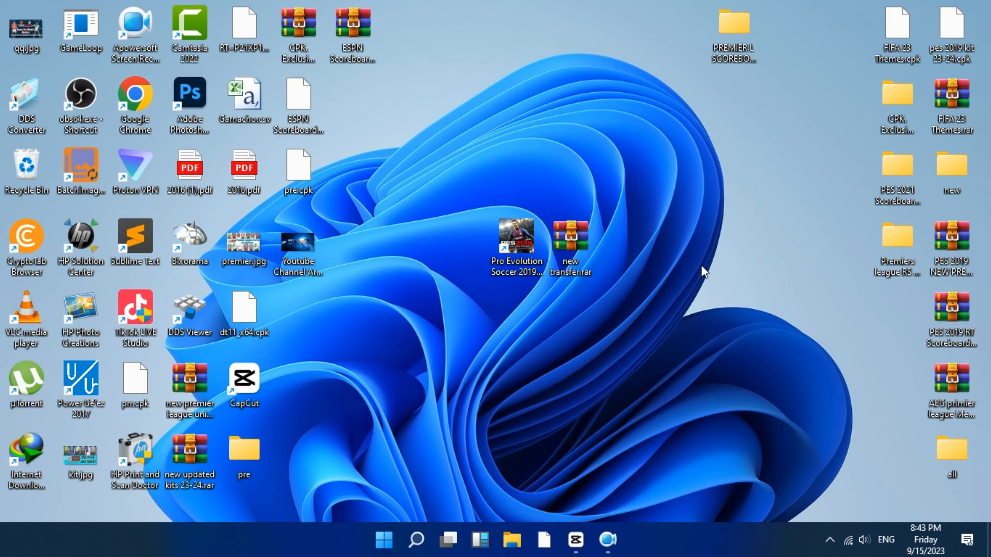
left_click(570, 243)
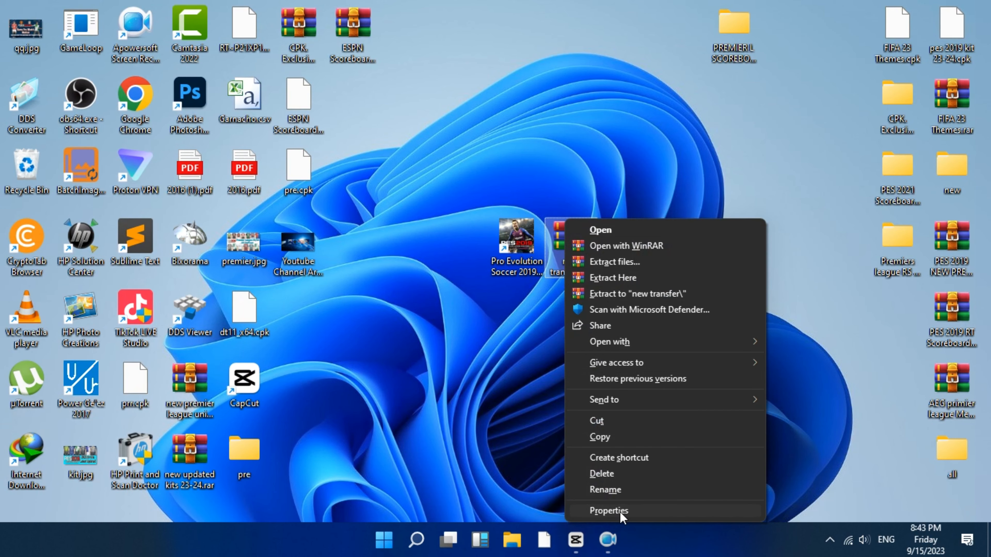
left_click(608, 511)
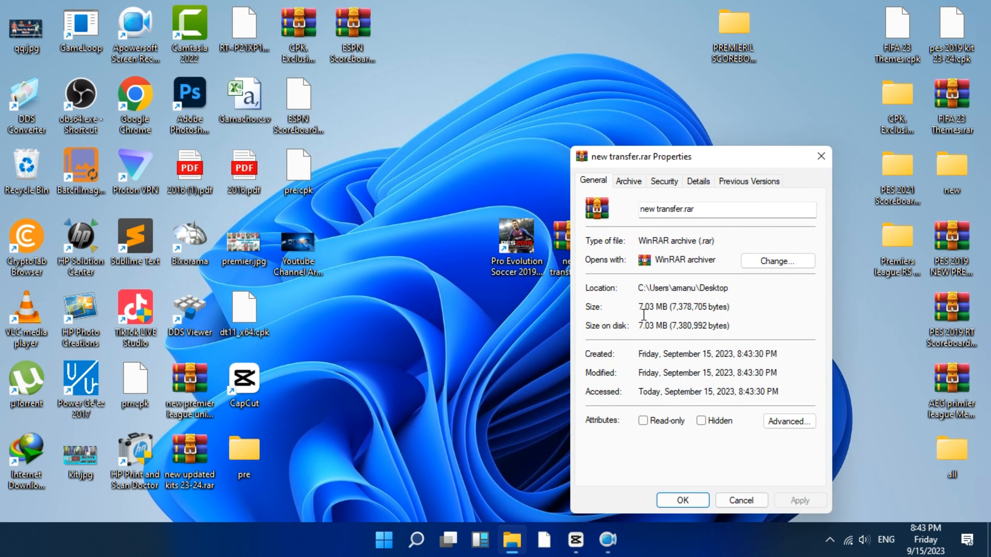
double_click(653, 307)
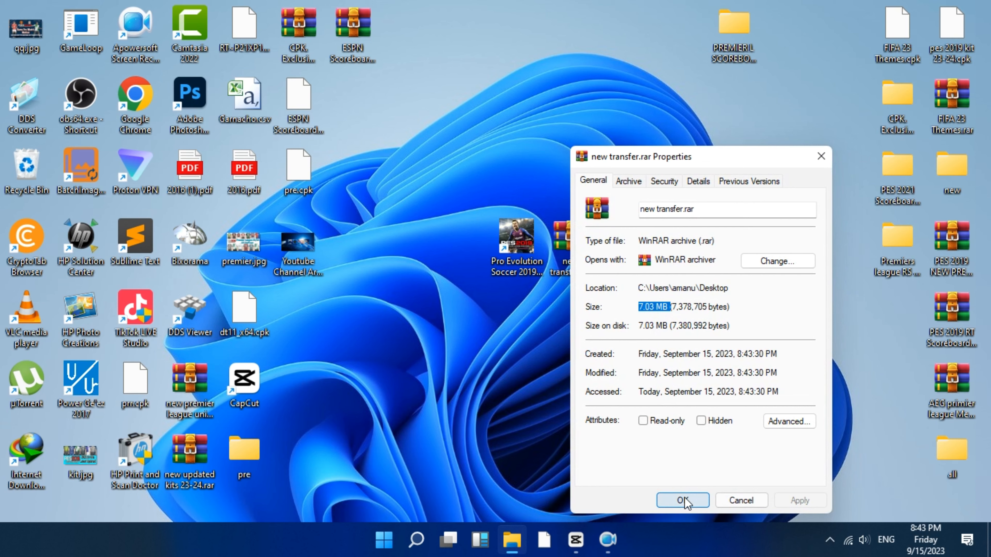
left_click(682, 500)
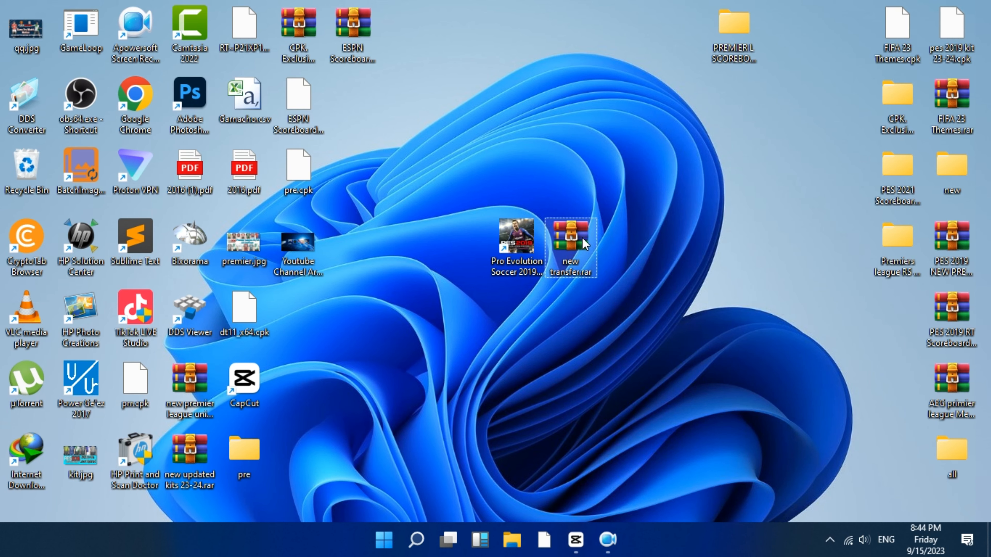
Extract new transfer.rar with Desktop as the destination, producing EDIT00000000 there
right_click(569, 243)
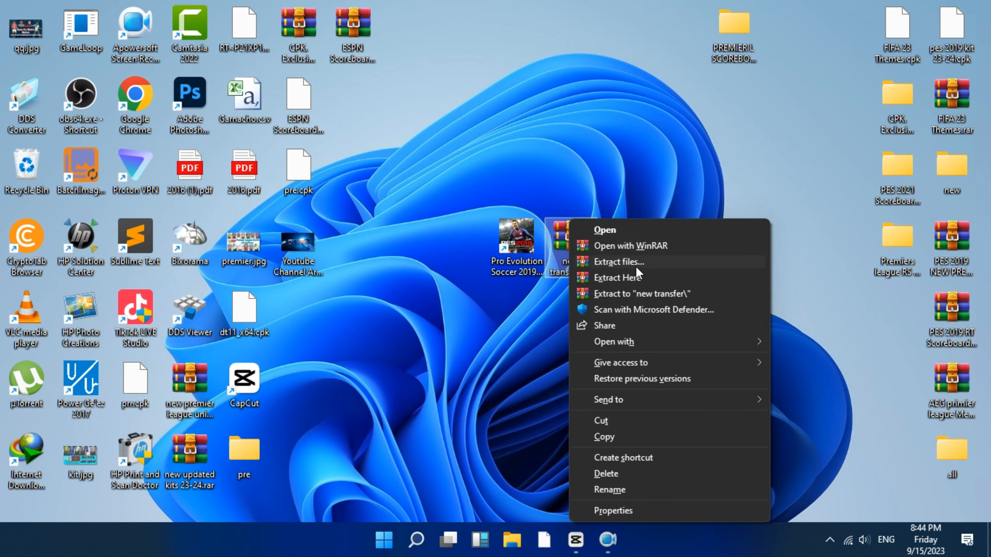
left_click(619, 261)
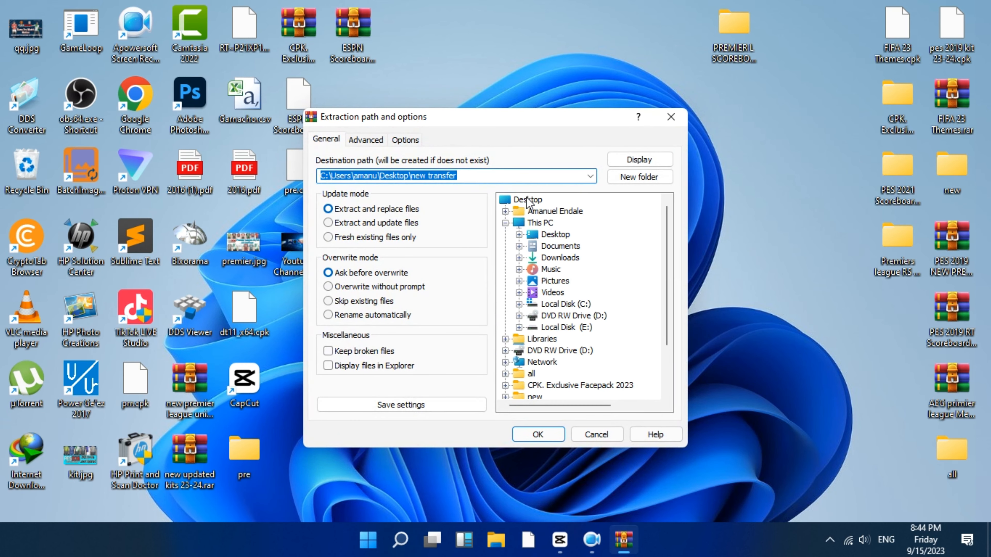
left_click(529, 199)
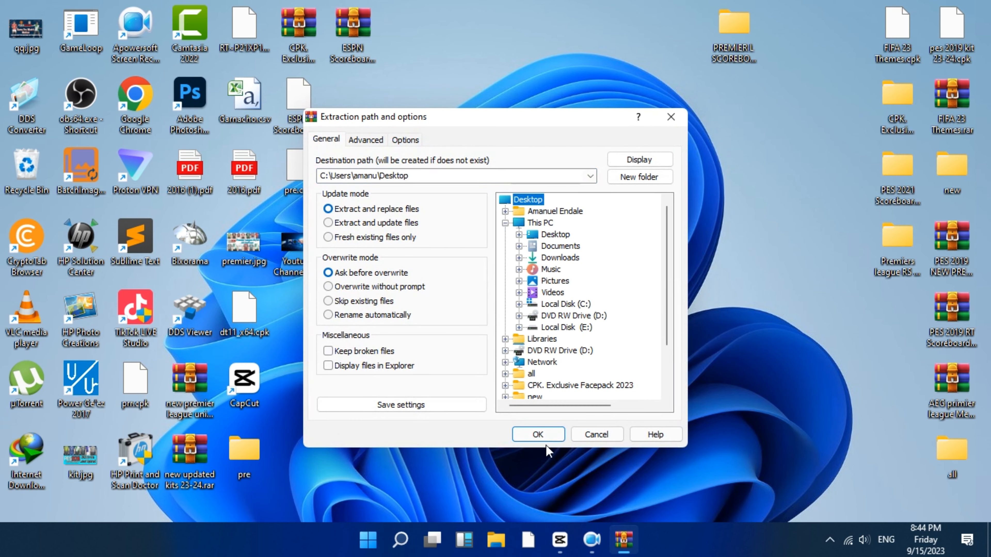
left_click(536, 433)
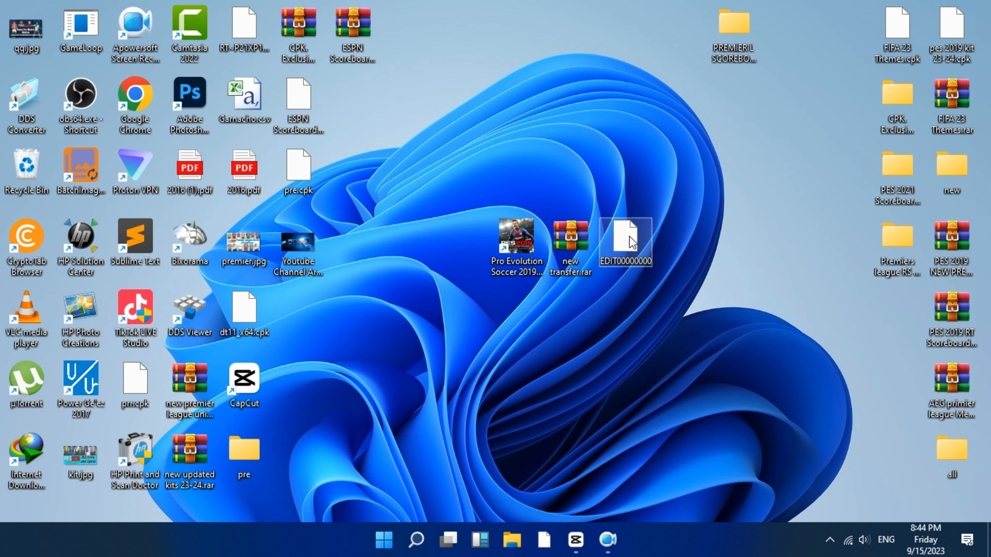
Bring up the file actions for EDIT00000000 on the desktop to cut it
right_click(624, 242)
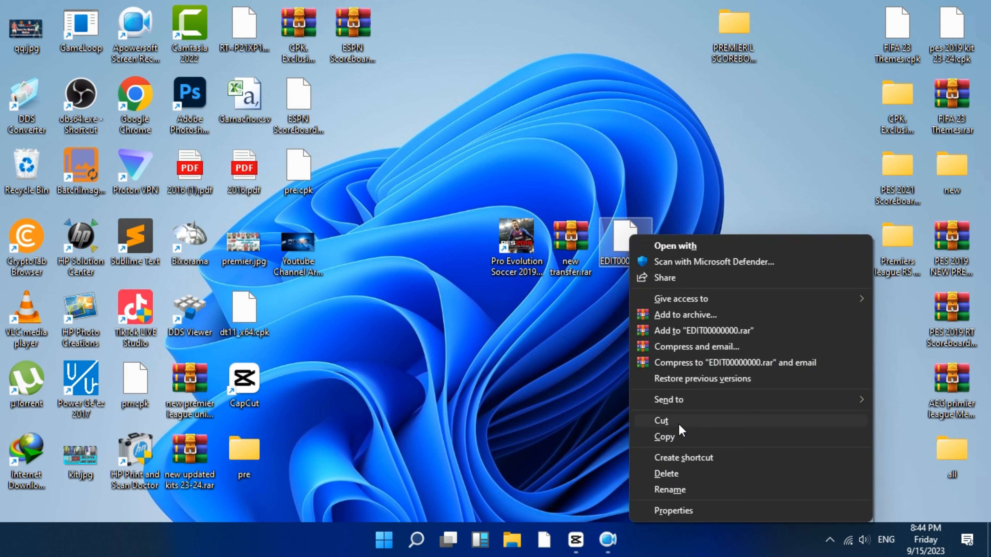
mouse_move(681, 433)
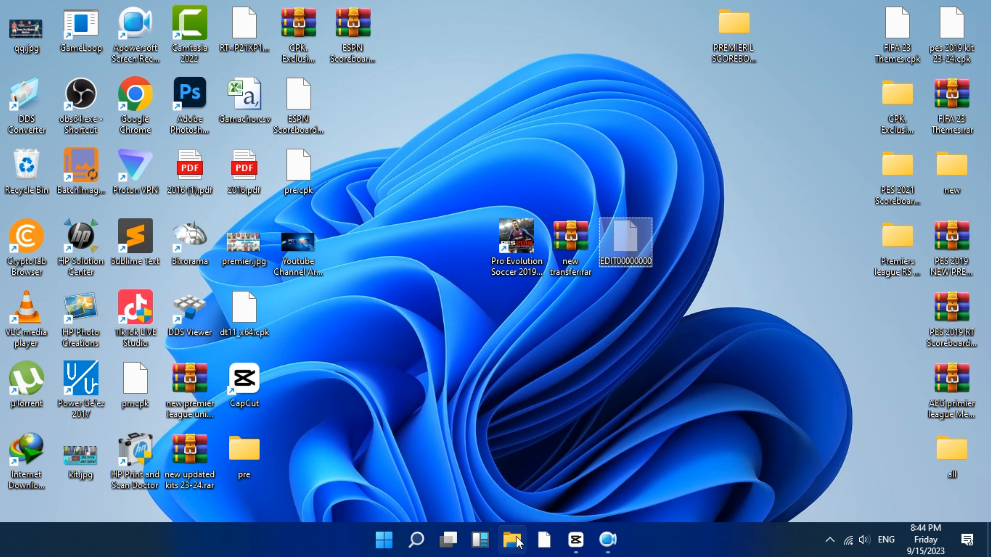
mouse_move(512, 540)
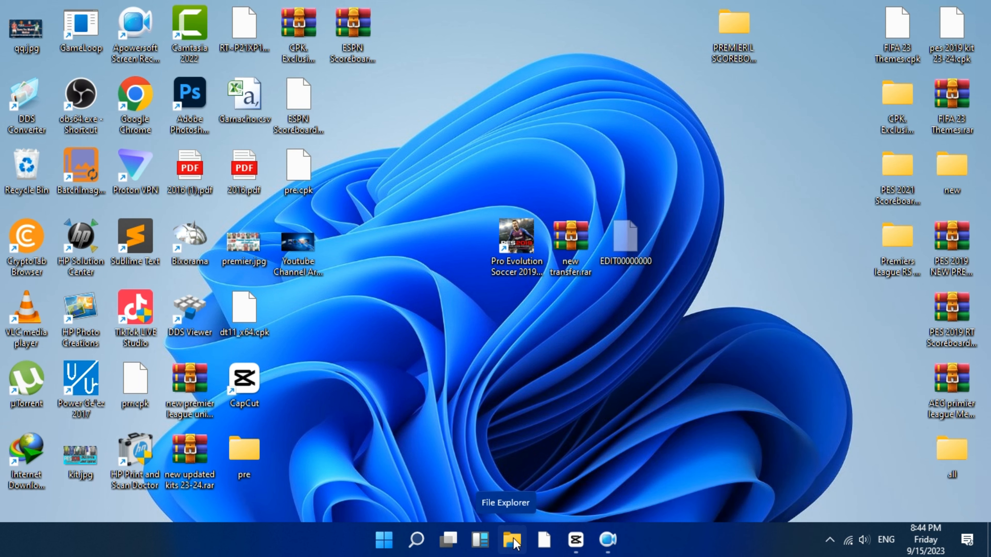
Go into Documents and then the KONAMI folder in File Explorer
left_click(512, 540)
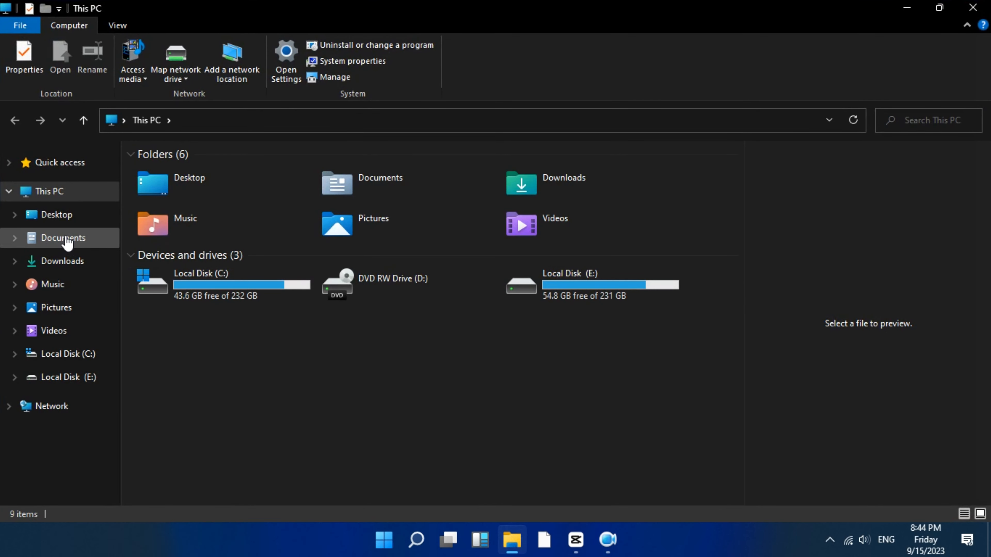
double_click(68, 237)
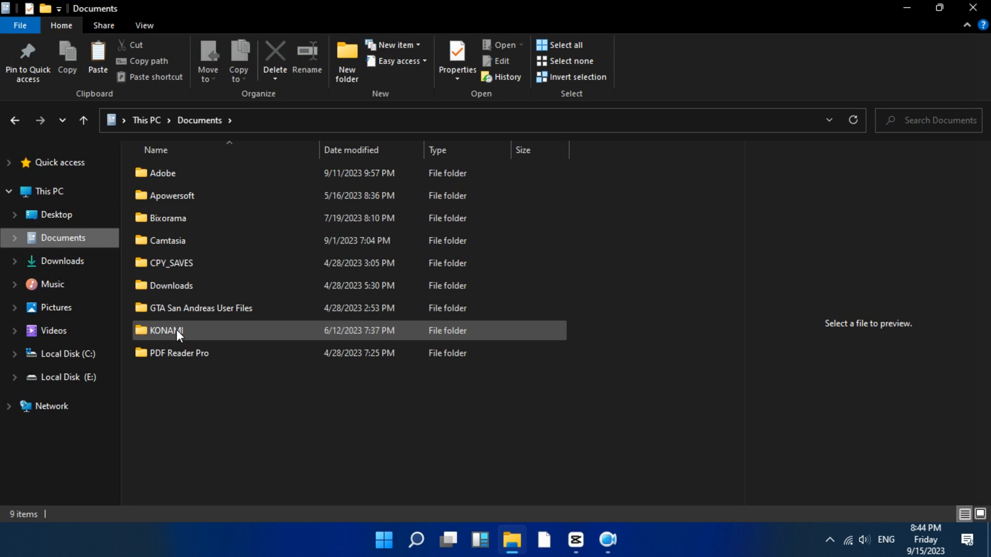
left_click(165, 330)
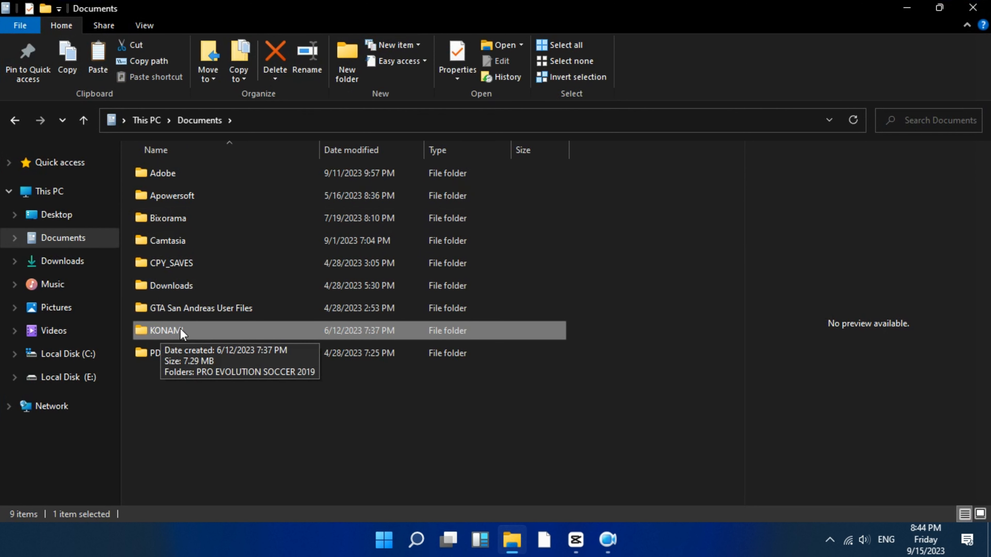
right_click(164, 331)
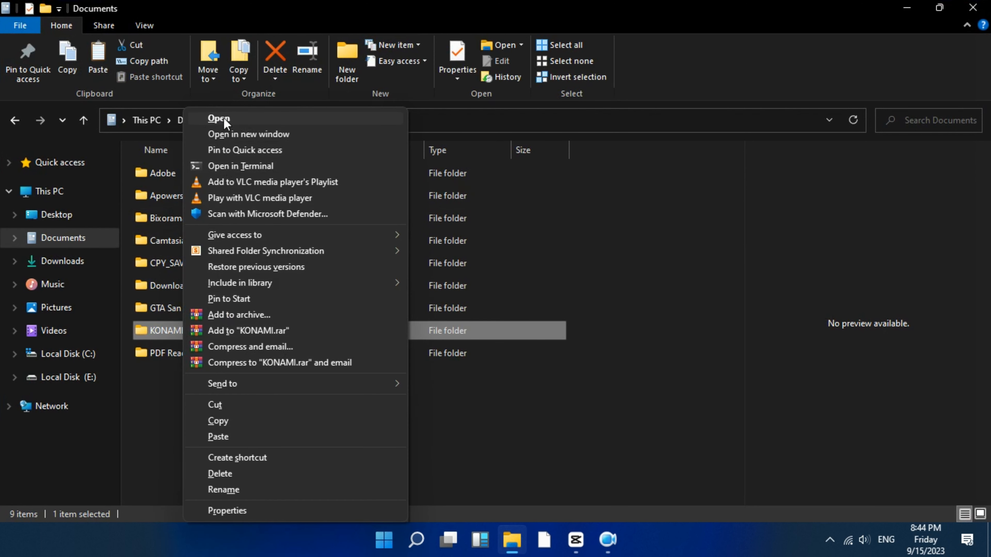
left_click(218, 119)
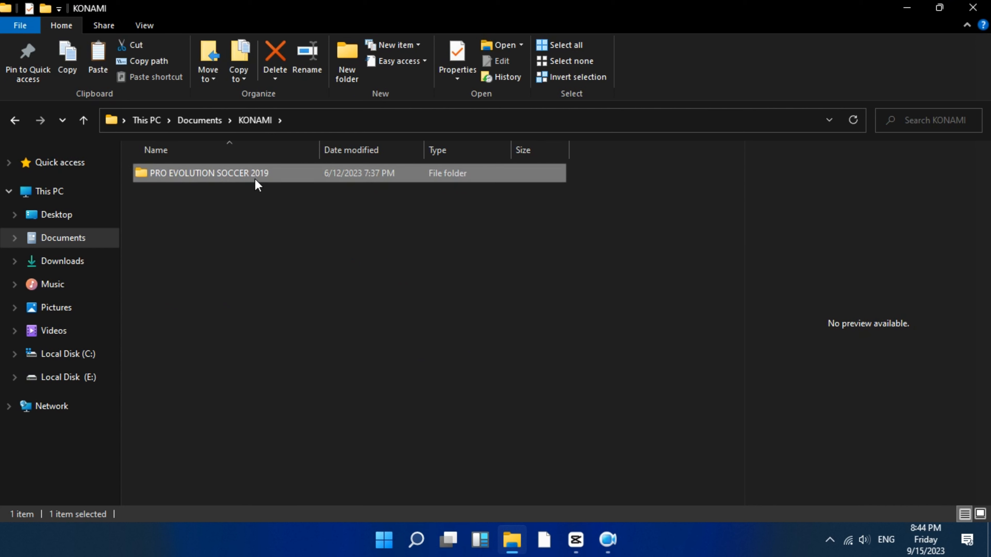
right_click(209, 173)
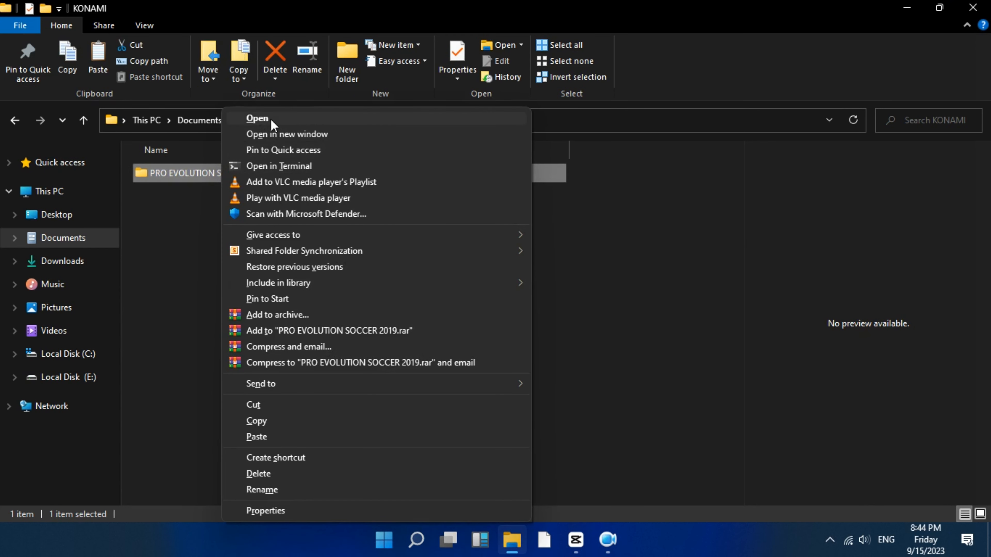
left_click(257, 118)
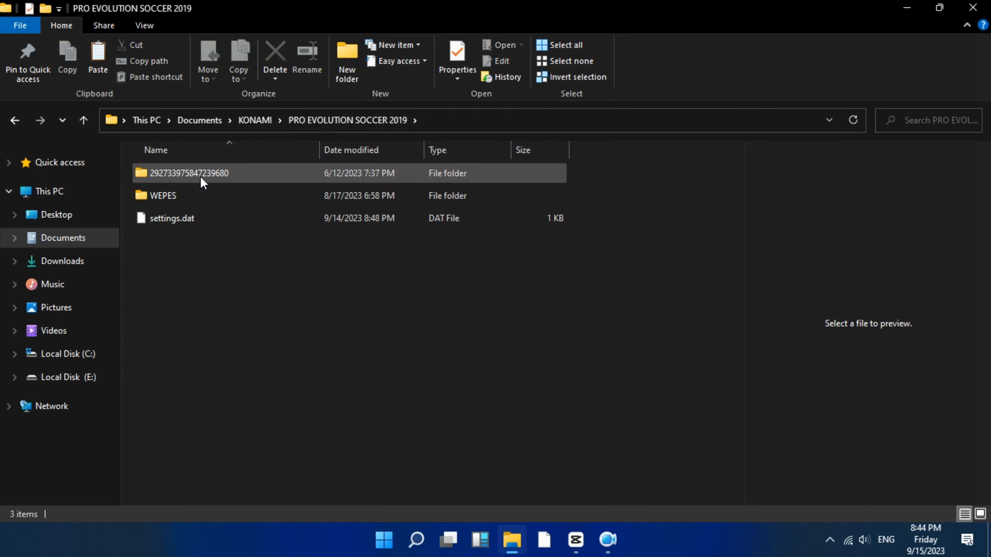
left_click(190, 172)
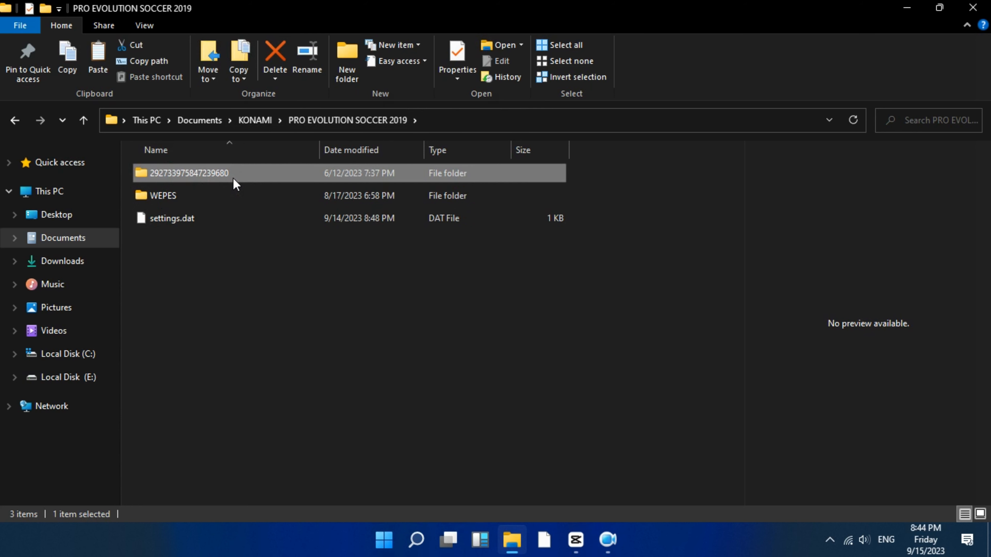
double_click(189, 172)
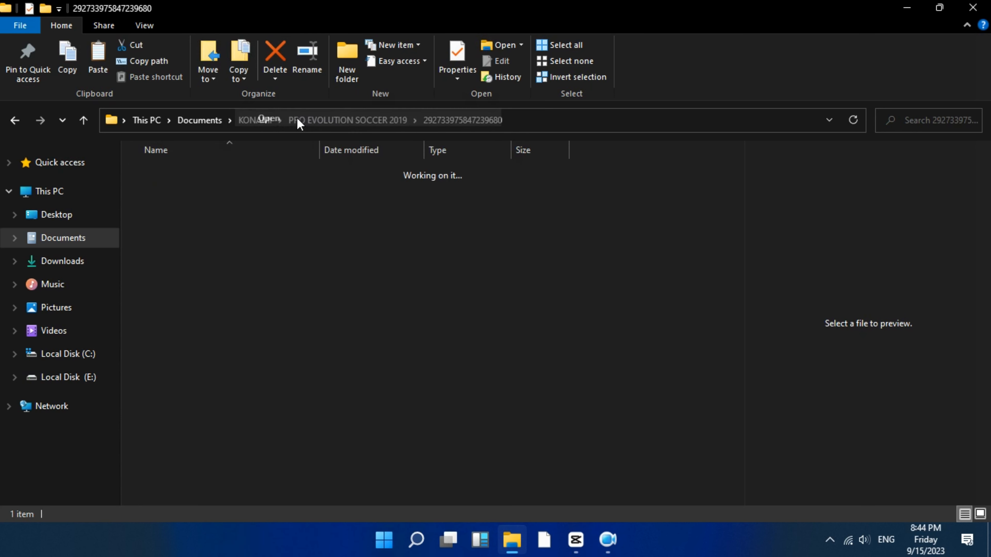
right_click(158, 172)
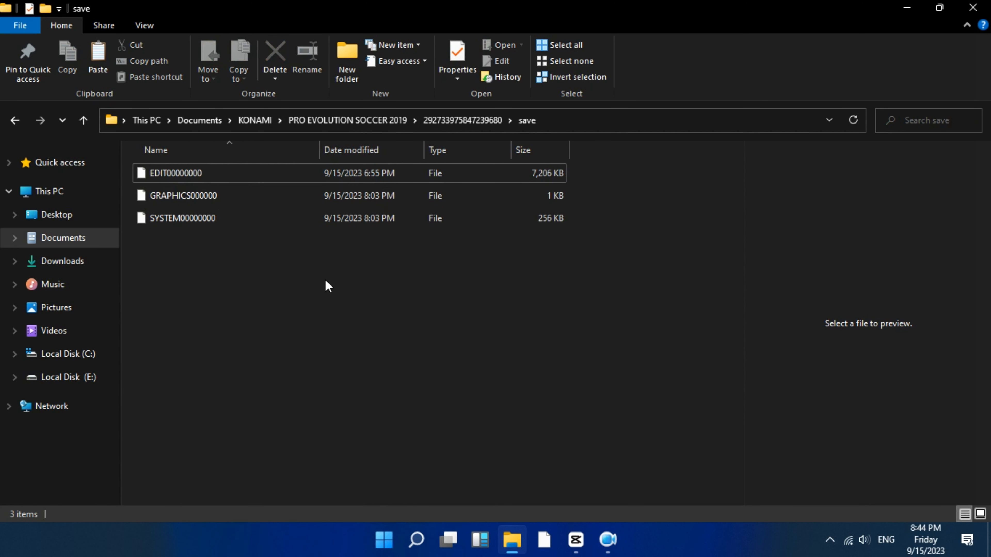
Paste the cut EDIT00000000 into the save folder, prompting to replace the existing file
right_click(326, 285)
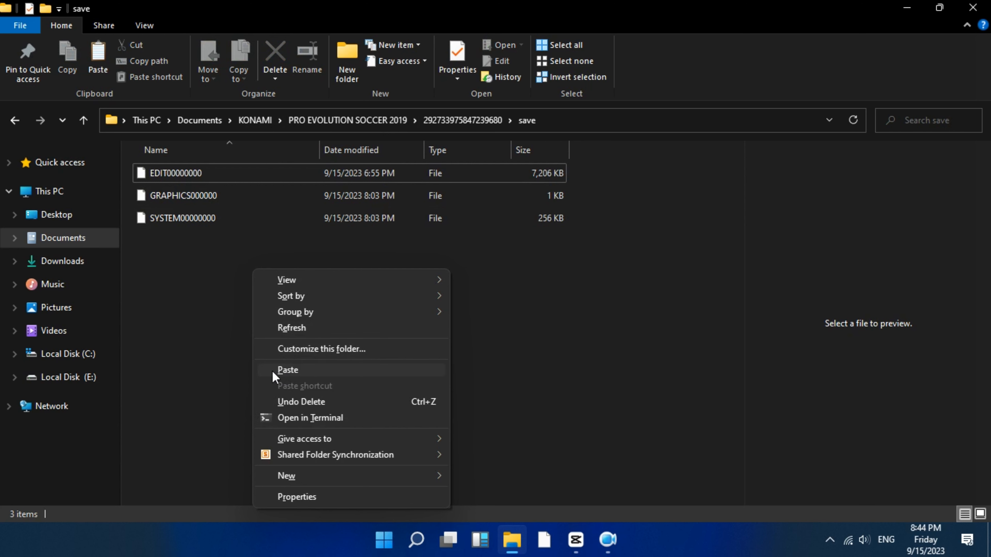
left_click(288, 369)
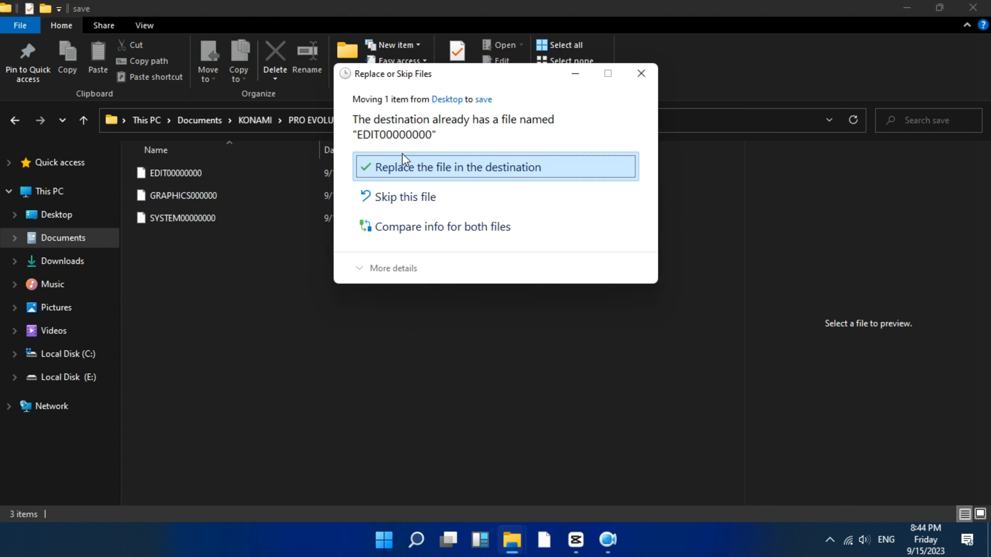
mouse_move(388, 171)
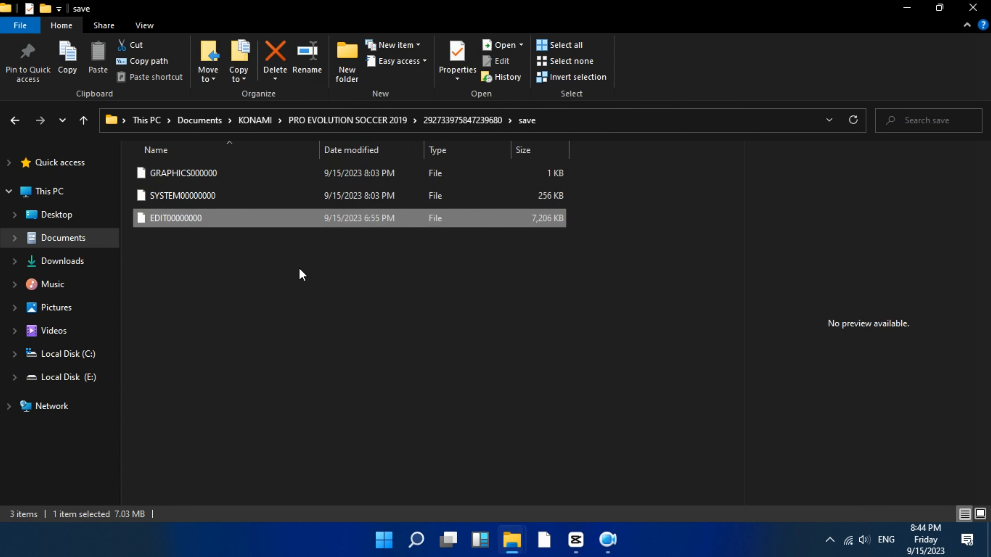
mouse_move(274, 273)
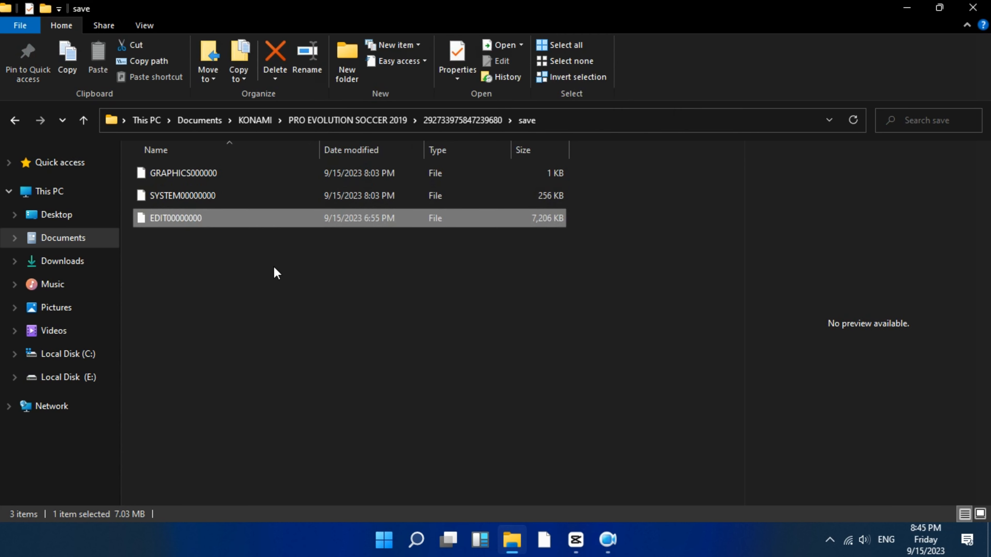